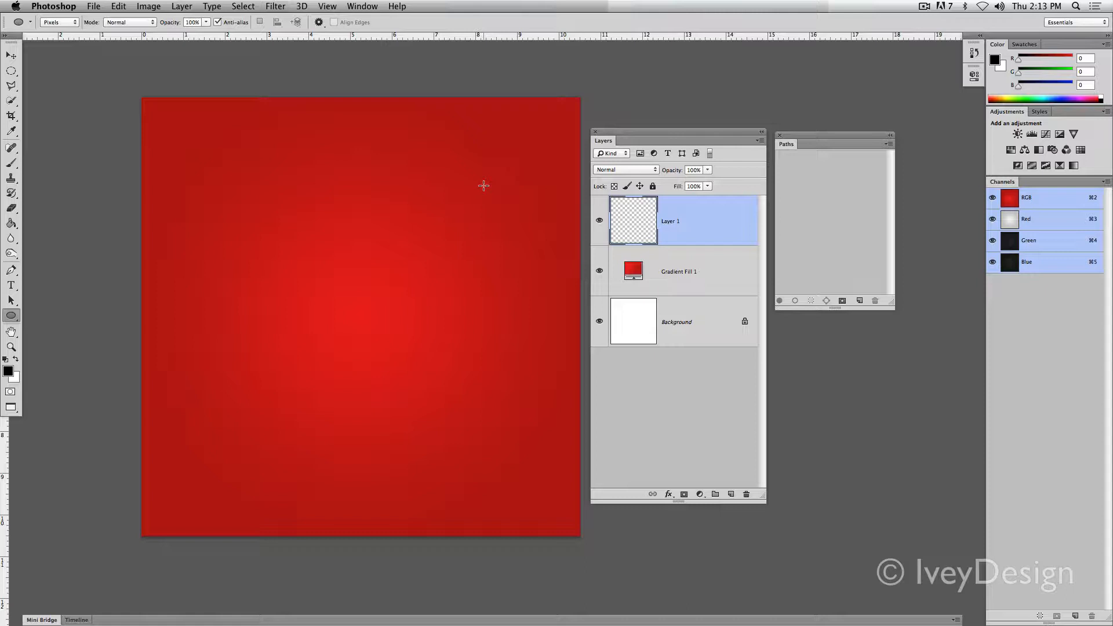
mouse_move(435, 199)
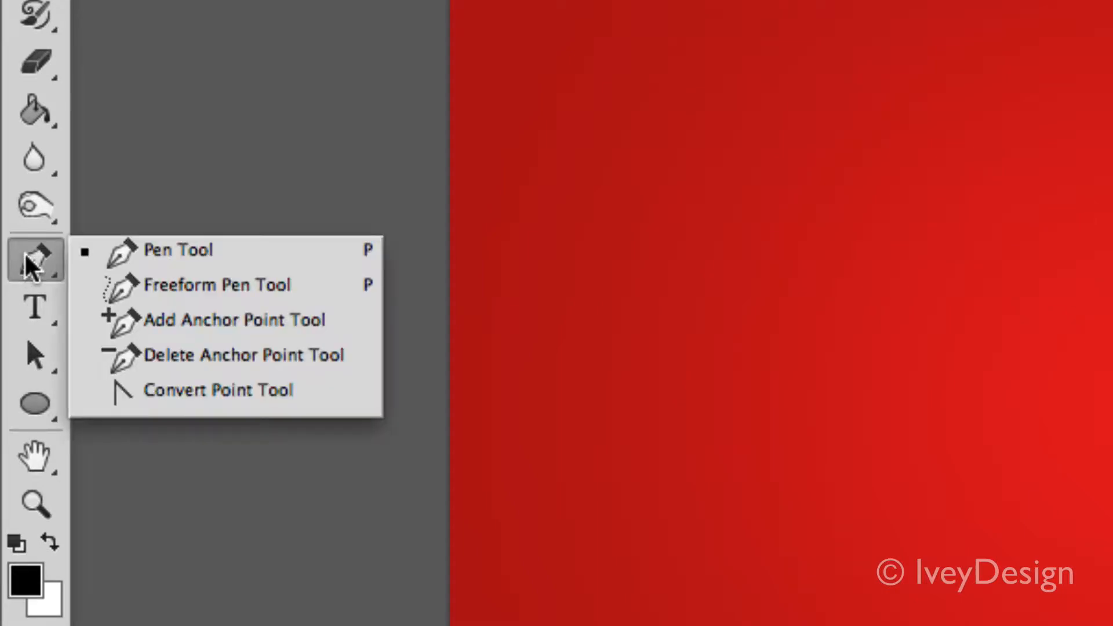
Step: Keep the Ellipse tool drawing directly as pixels so a black ellipse can go on Layer 1
left_click(178, 250)
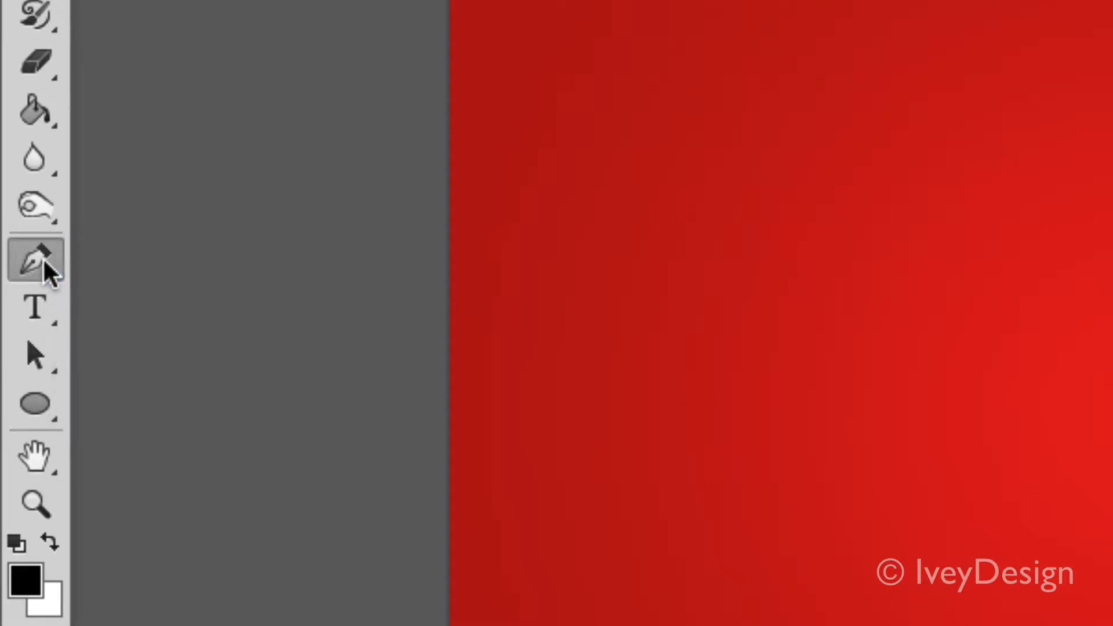
left_click(33, 355)
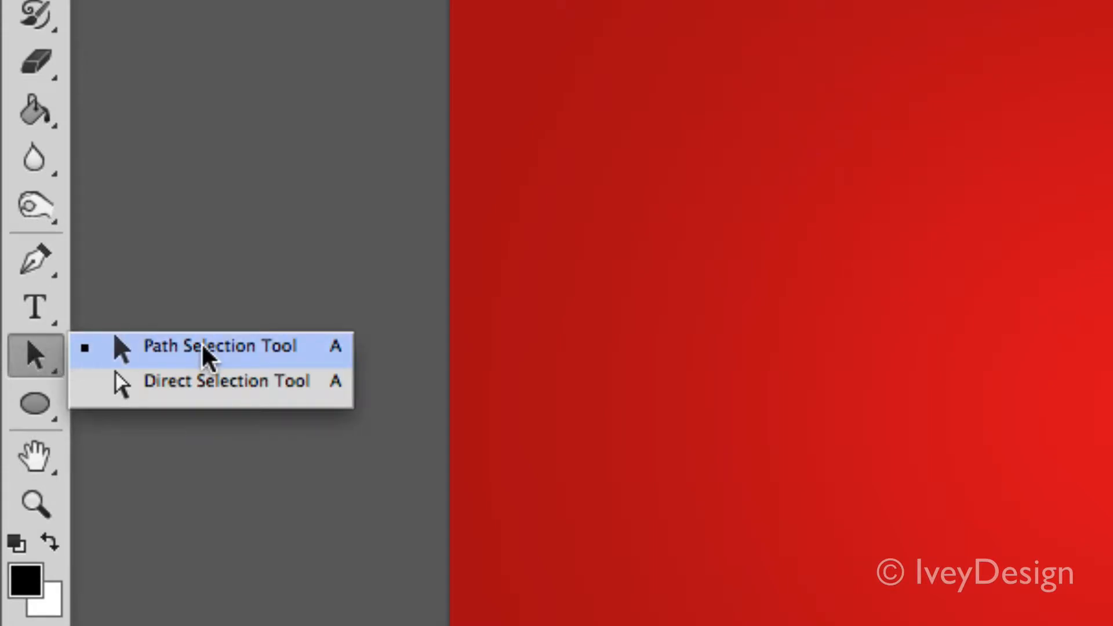
mouse_move(264, 362)
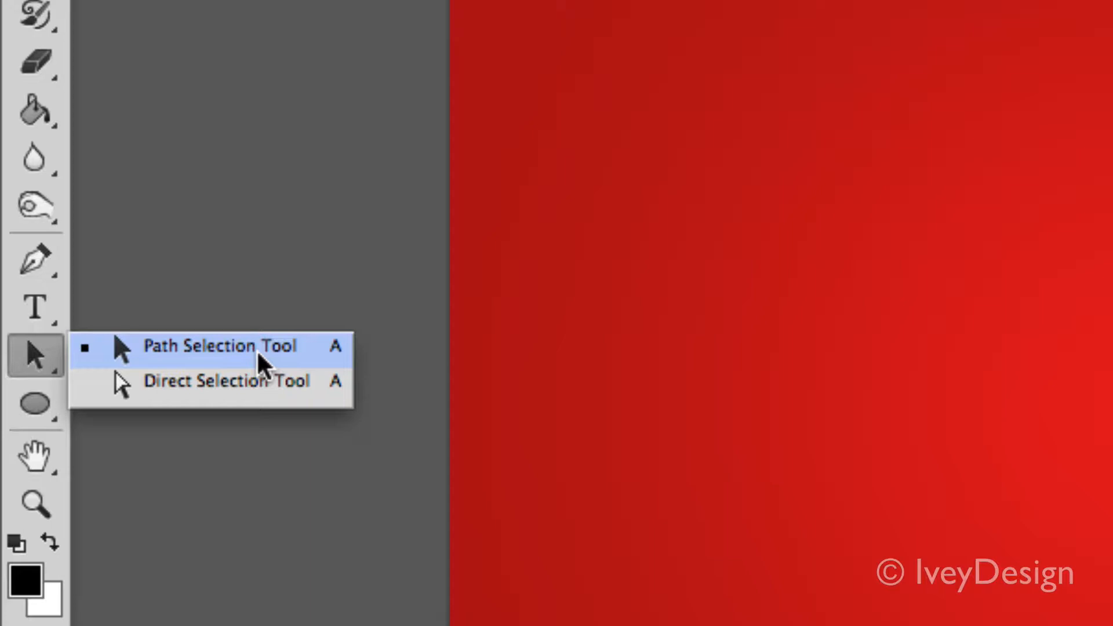
mouse_move(67, 365)
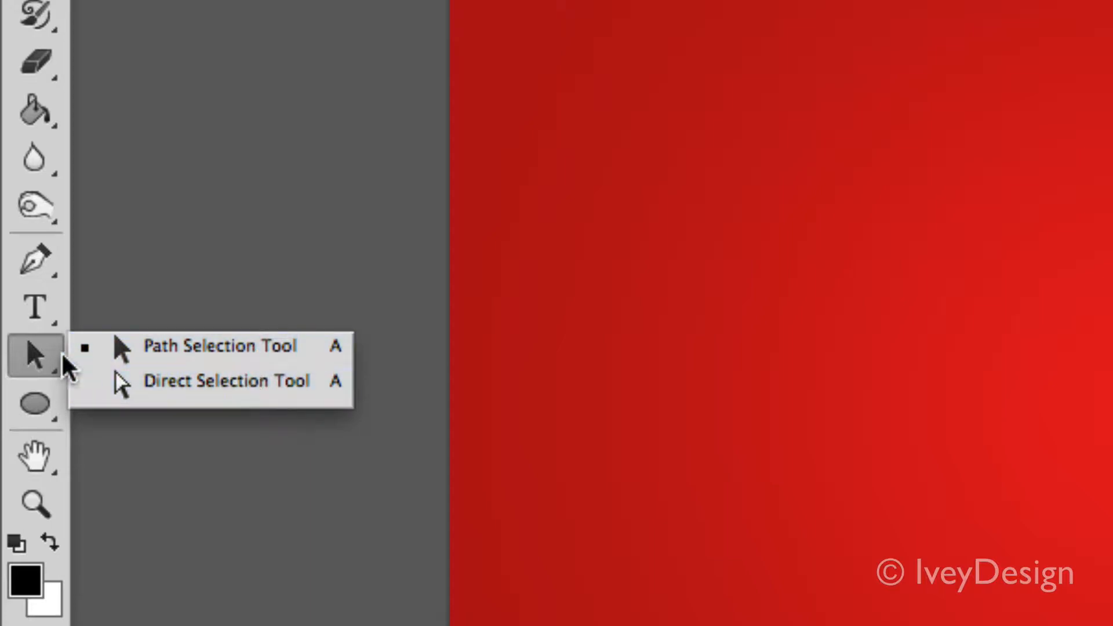
left_click(34, 404)
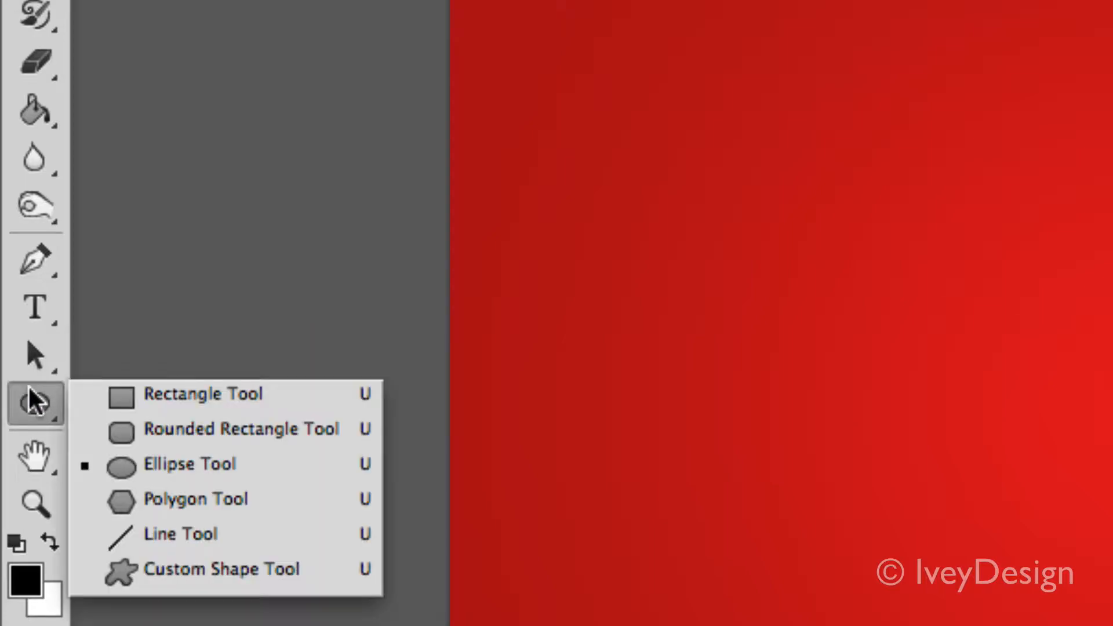
mouse_move(167, 429)
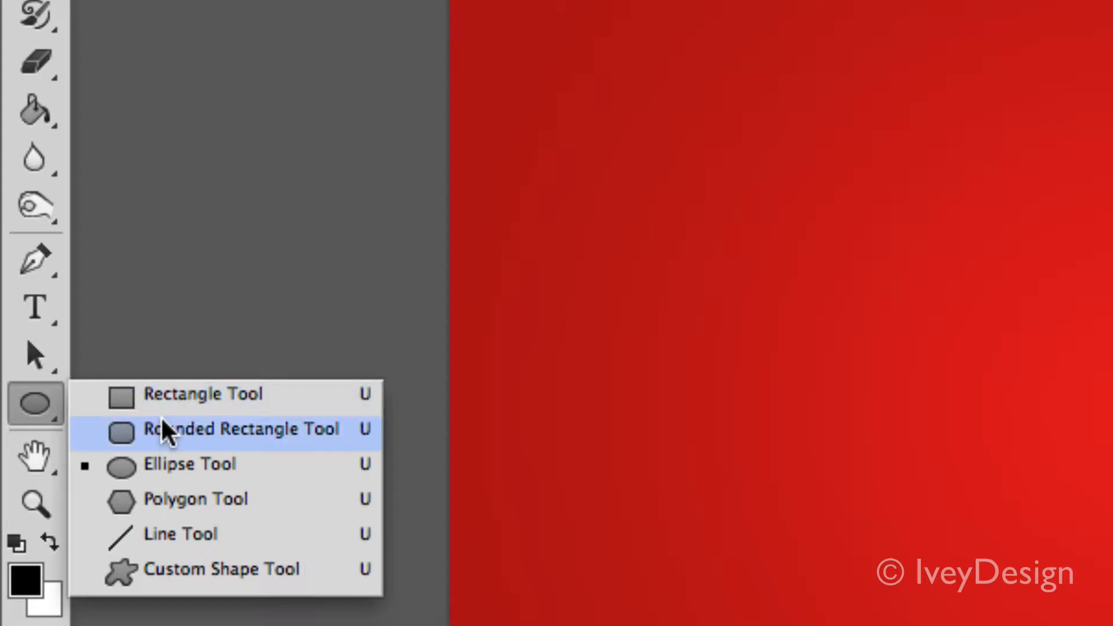
mouse_move(228, 455)
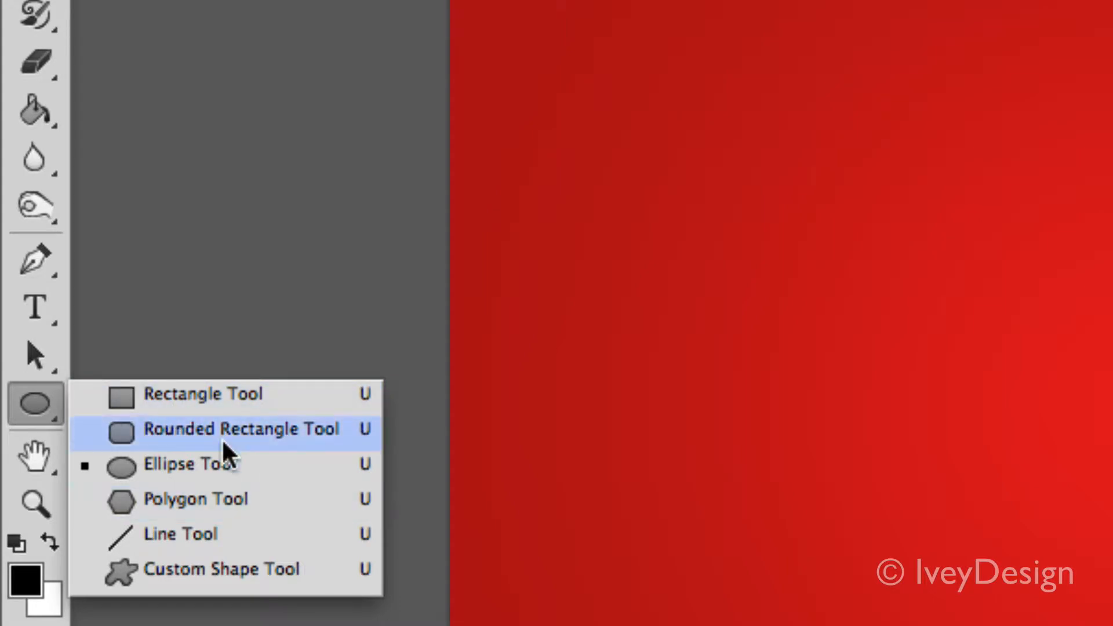
mouse_move(270, 465)
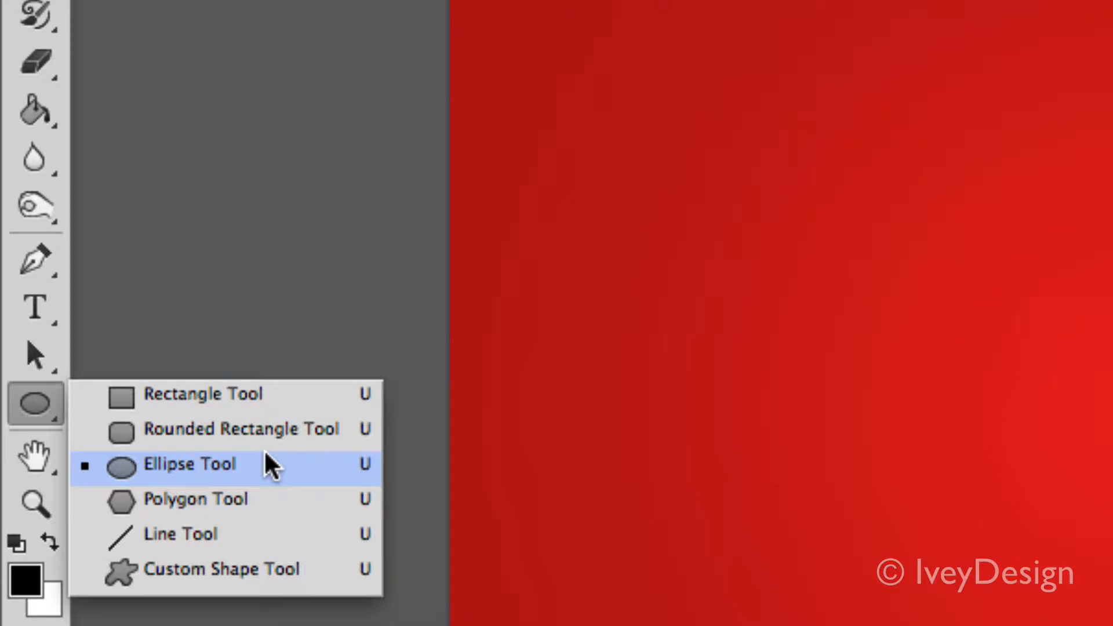
mouse_move(176, 472)
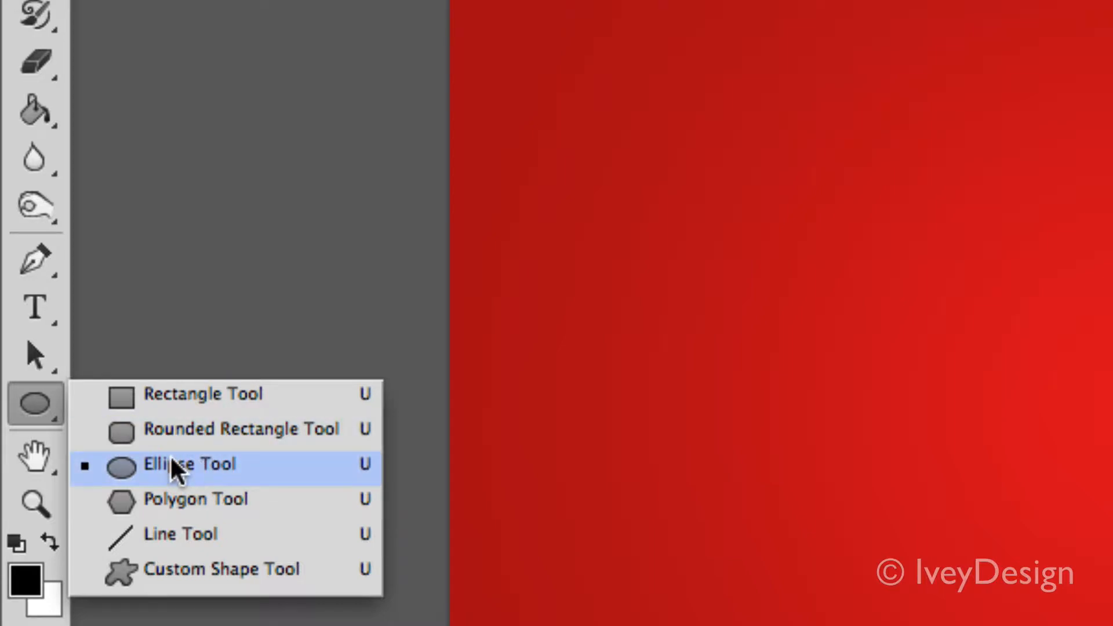
left_click(189, 463)
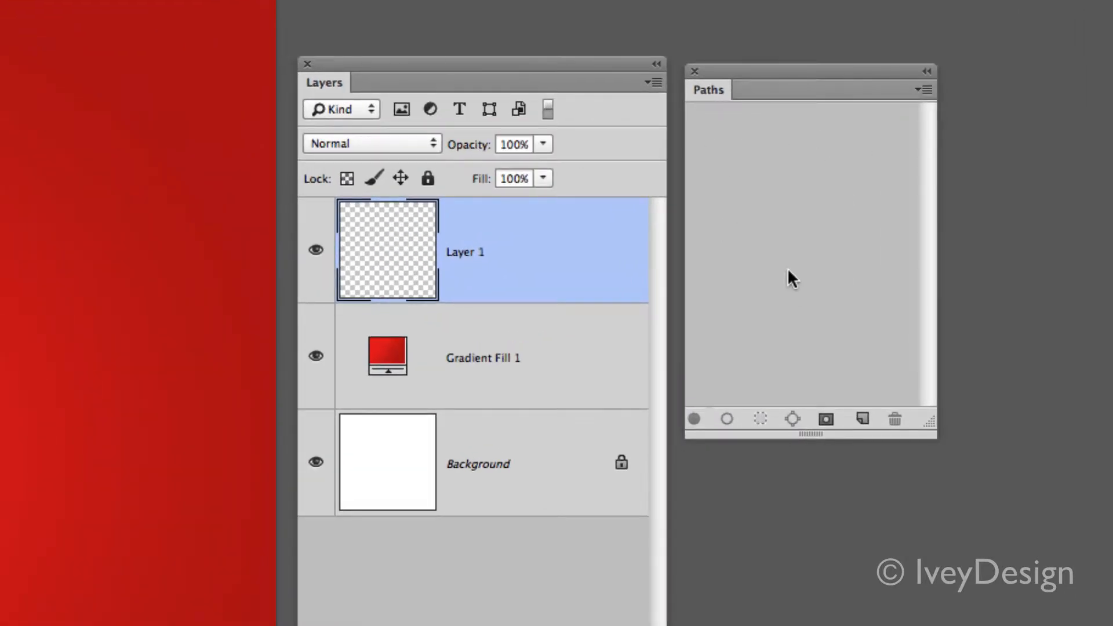
mouse_move(813, 243)
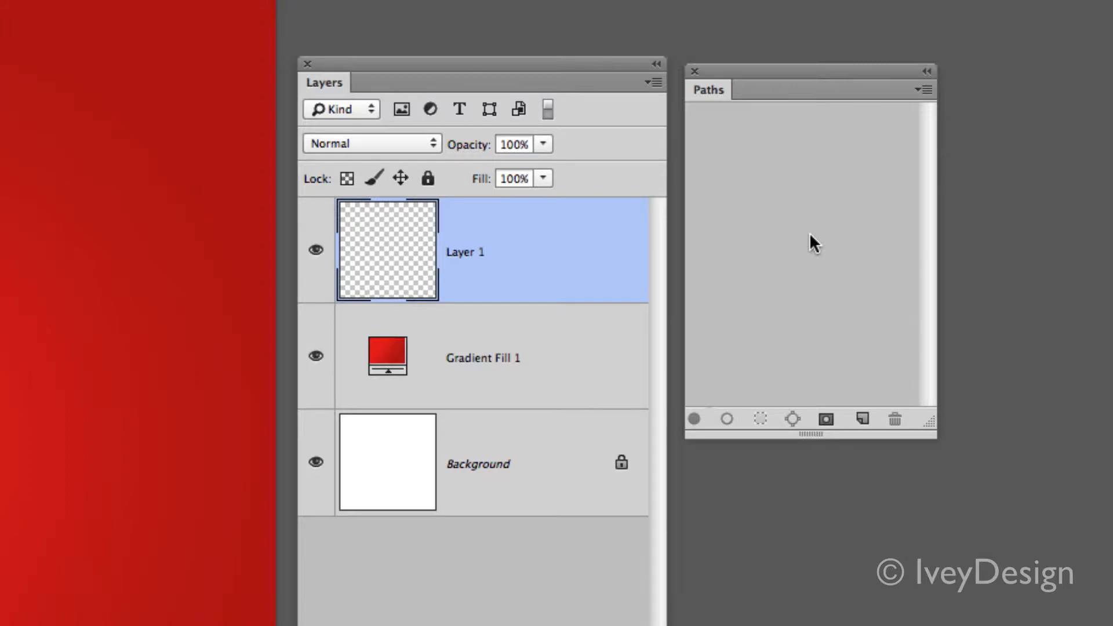
mouse_move(387, 226)
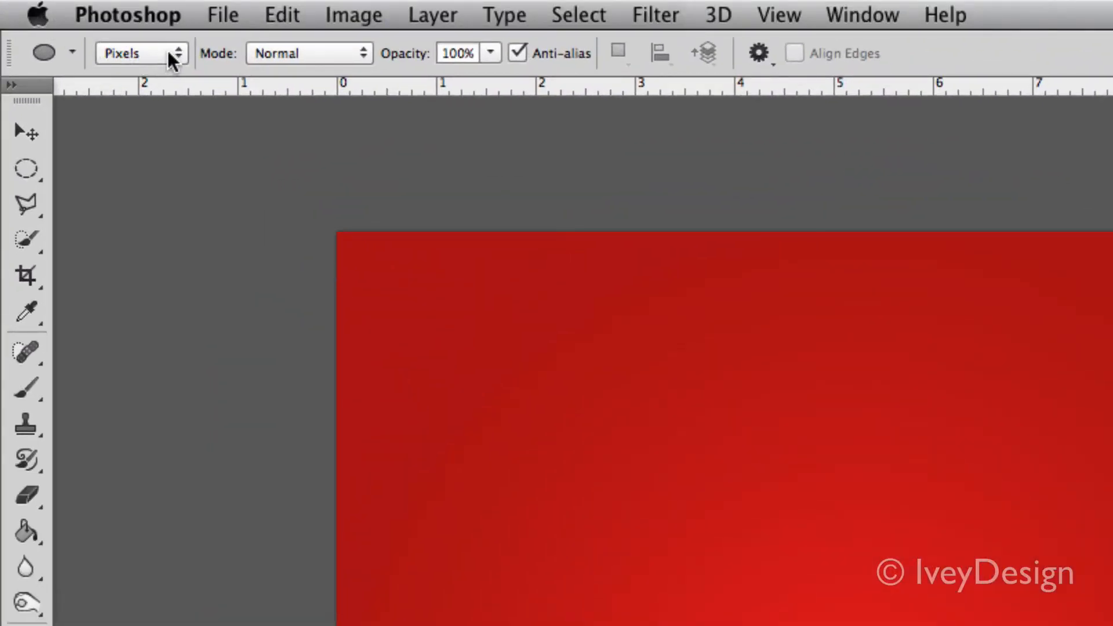
mouse_move(146, 60)
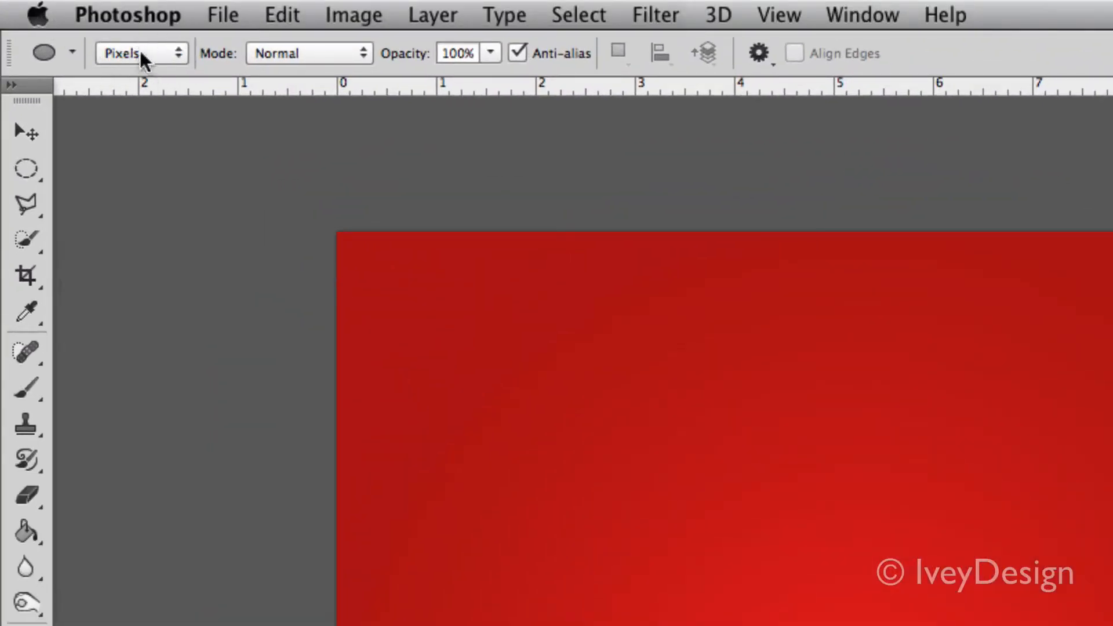
left_click(138, 52)
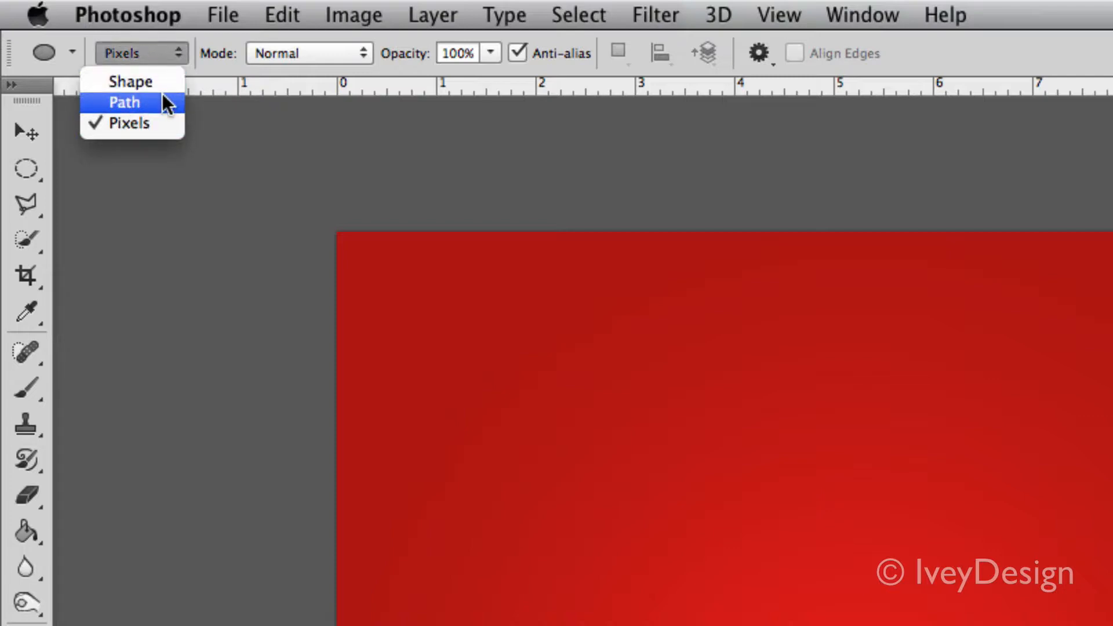
mouse_move(160, 134)
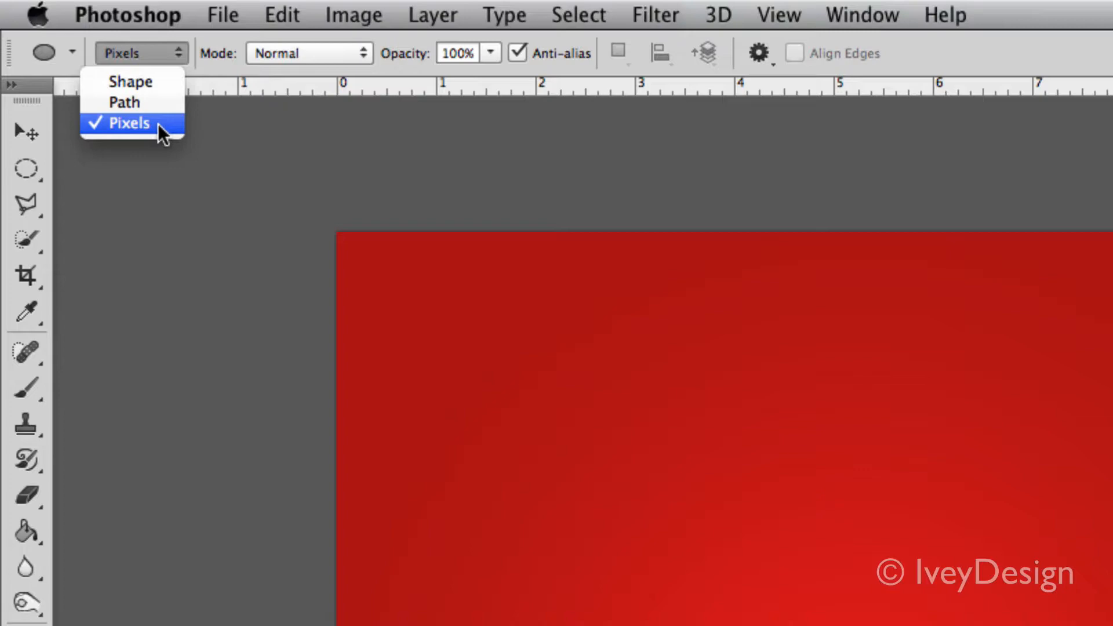
mouse_move(118, 138)
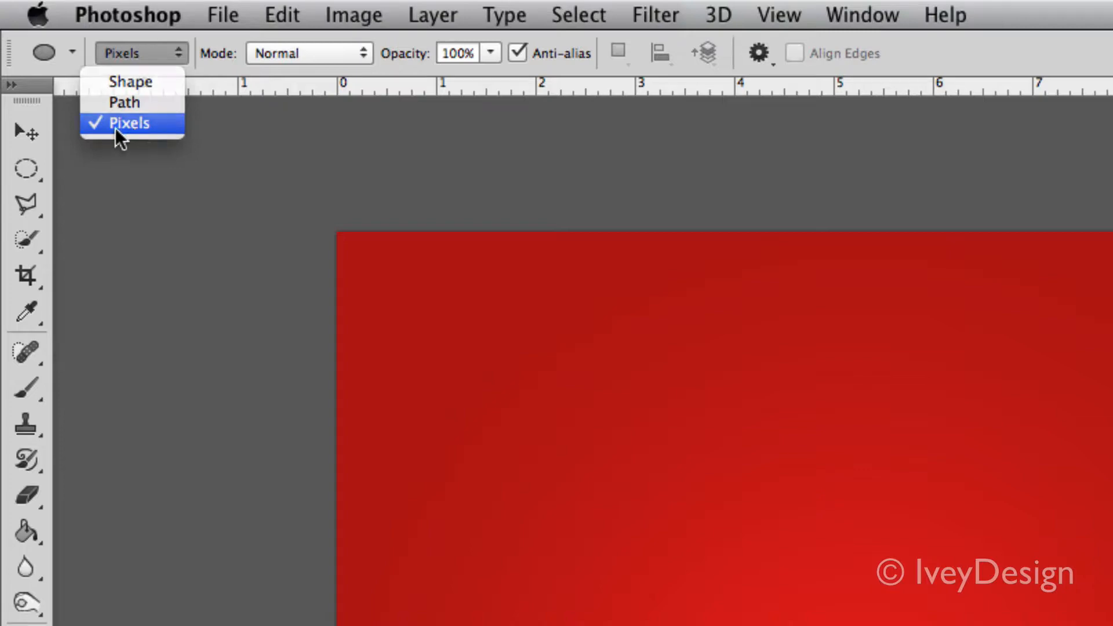
left_click(129, 123)
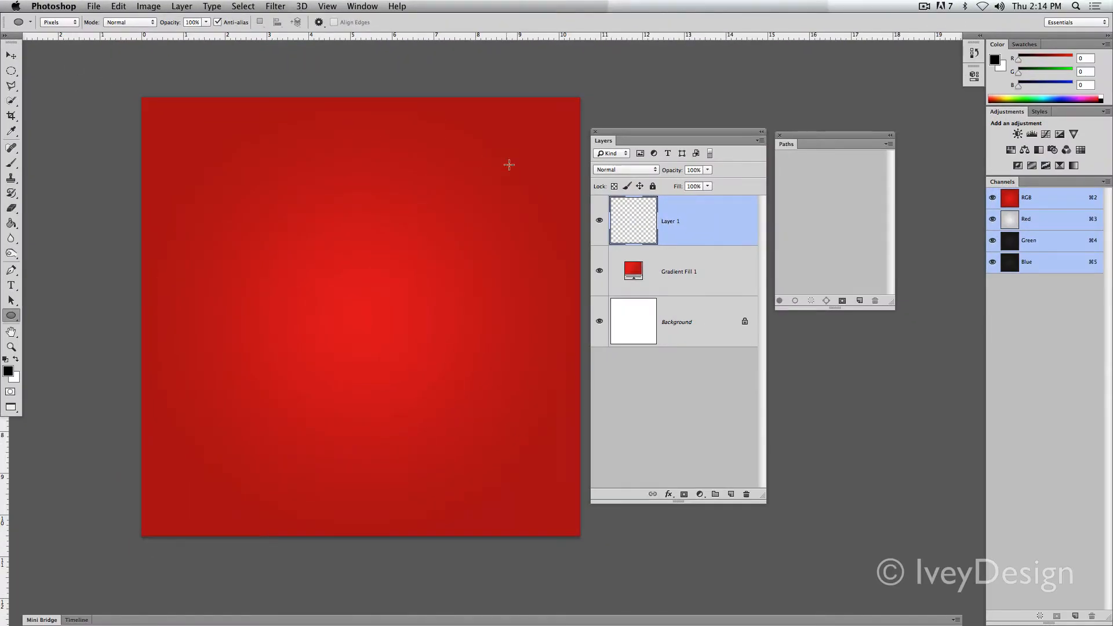
mouse_move(222, 175)
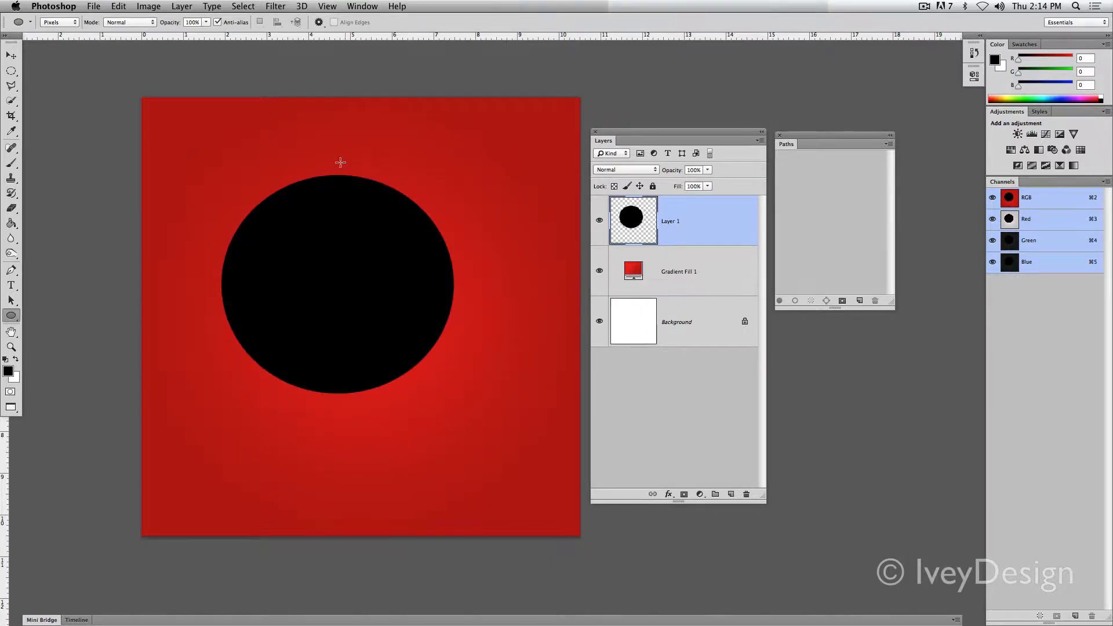
mouse_move(318, 160)
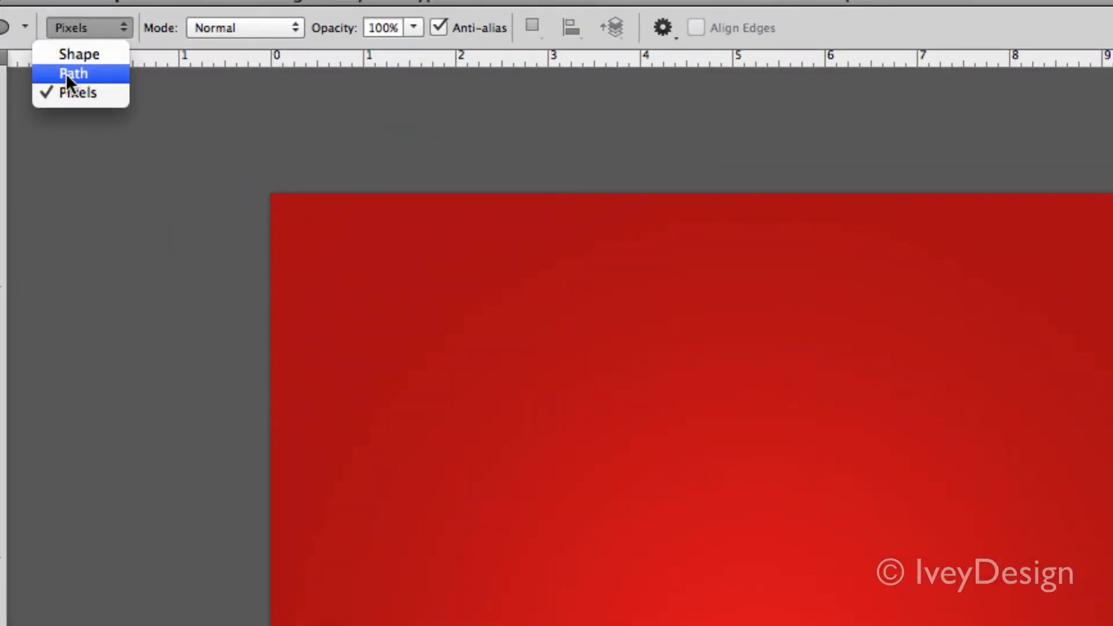
left_click(73, 73)
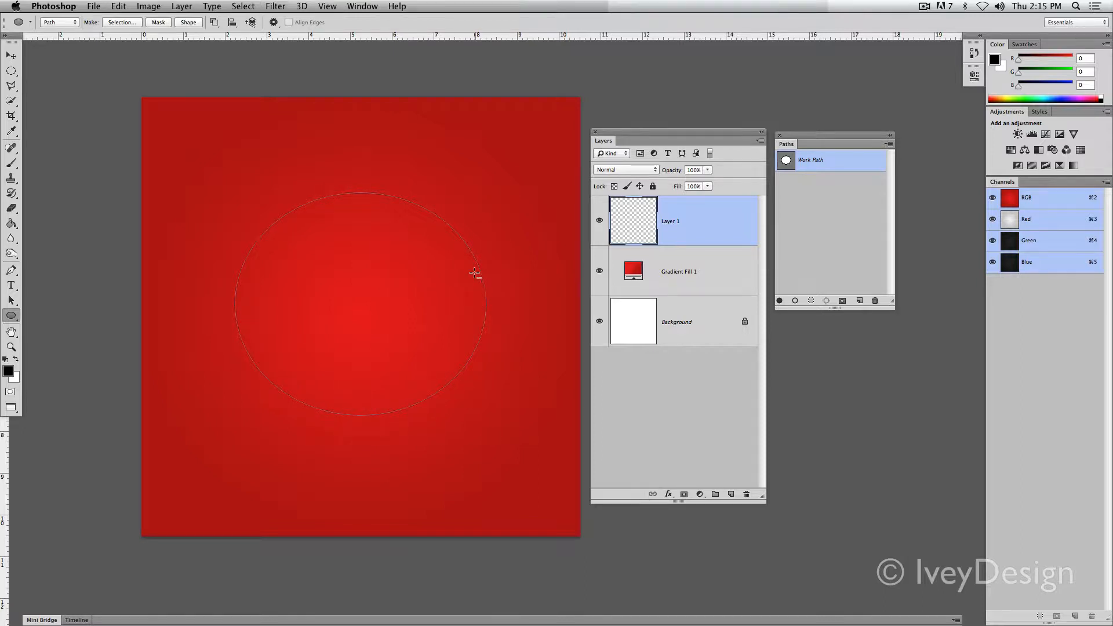
mouse_move(473, 266)
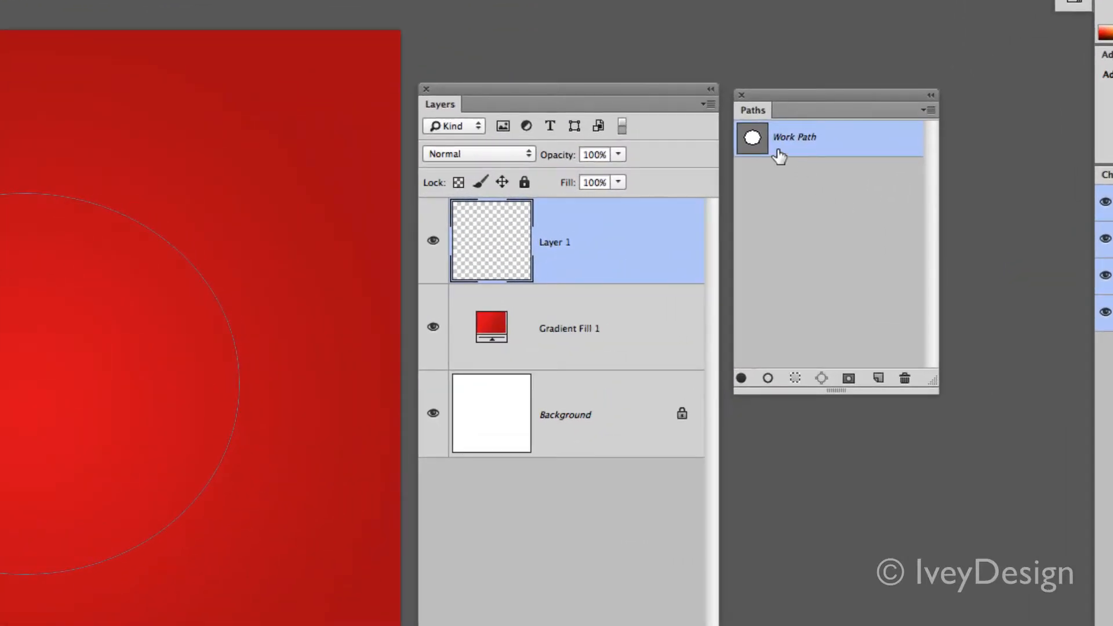
mouse_move(788, 162)
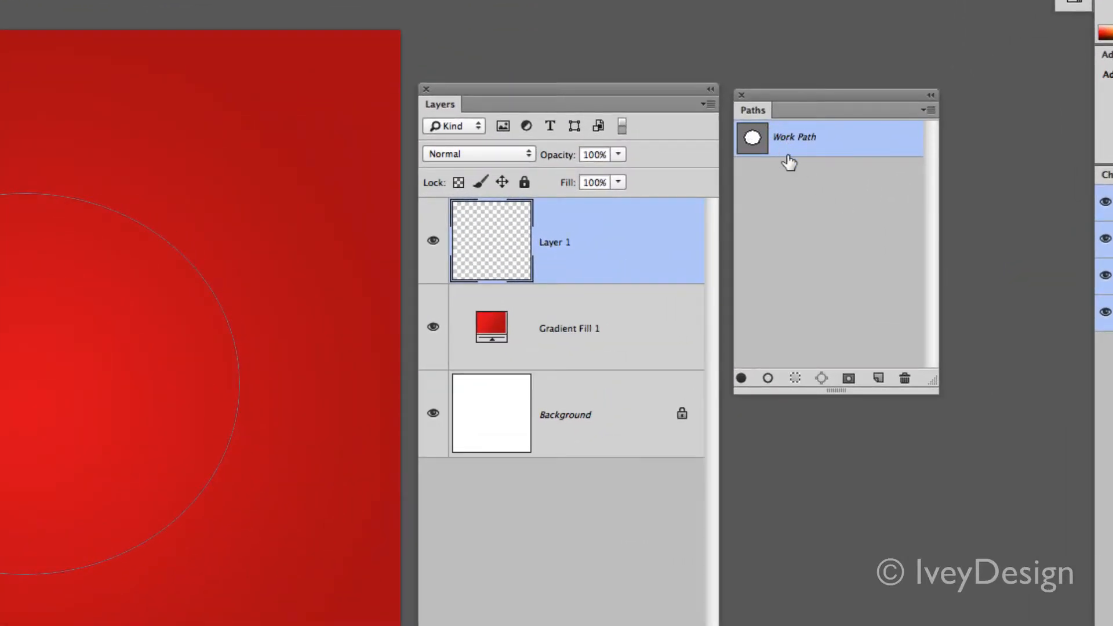
mouse_move(780, 162)
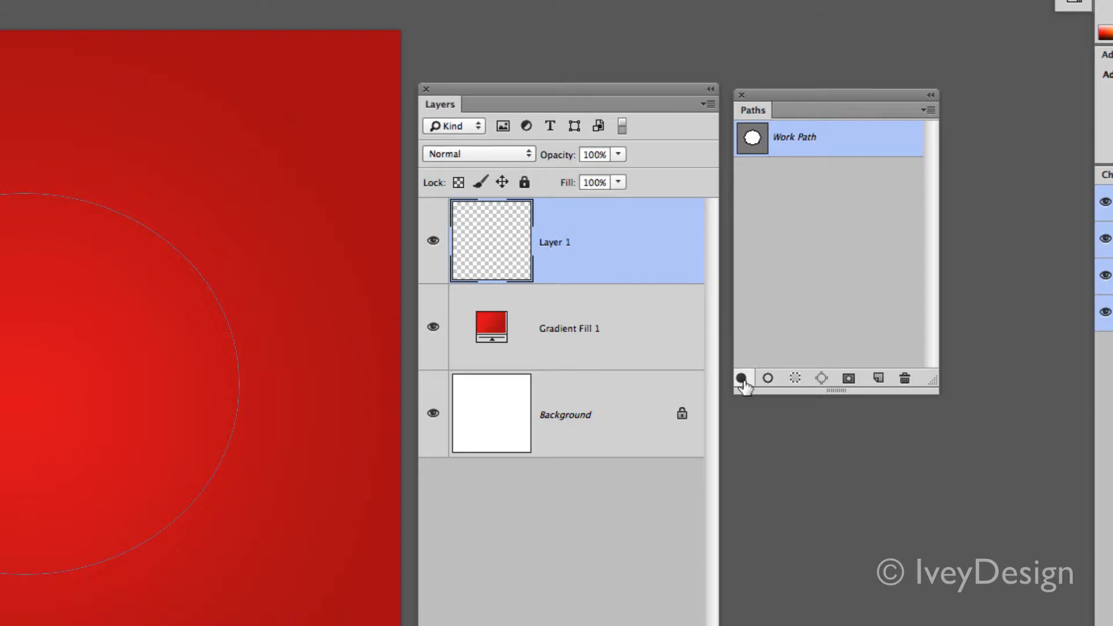
left_click(741, 378)
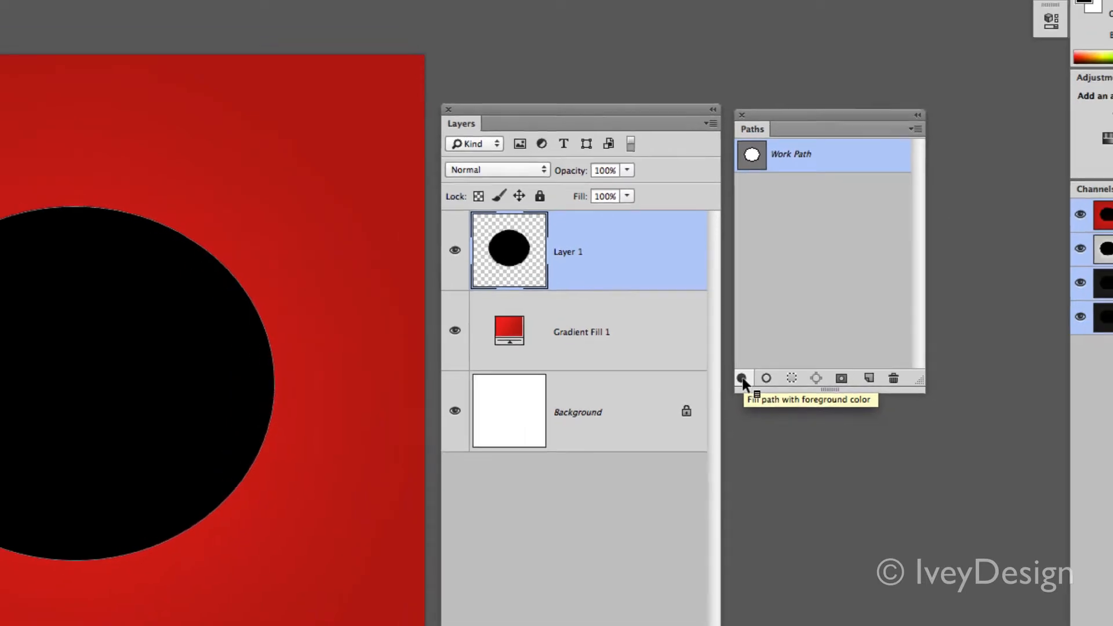
left_click(742, 377)
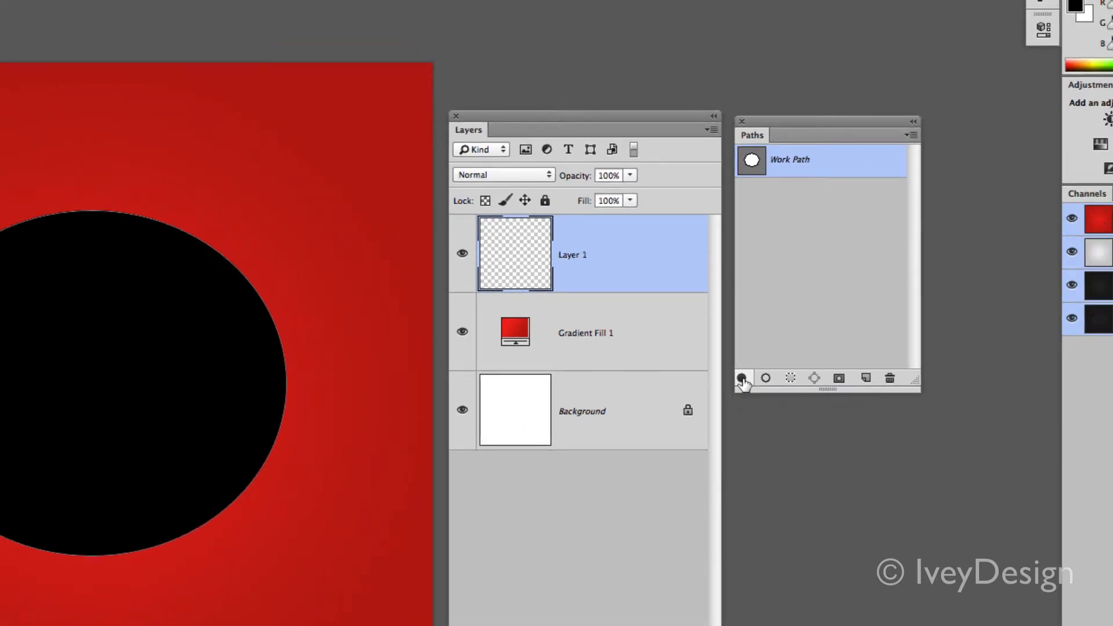
left_click(743, 378)
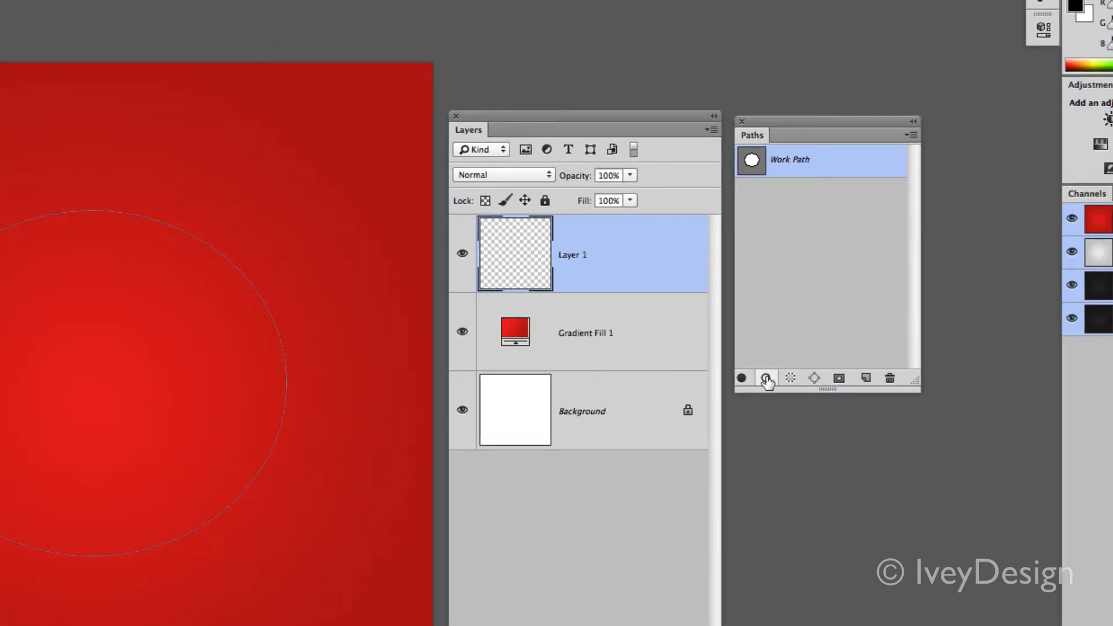
mouse_move(765, 378)
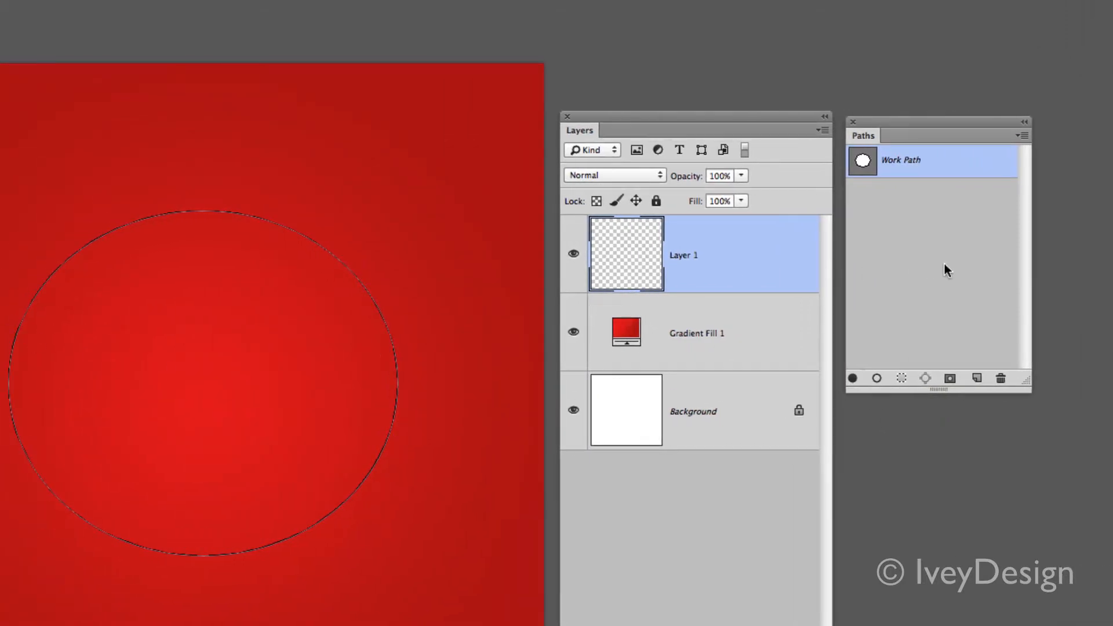
left_click(937, 284)
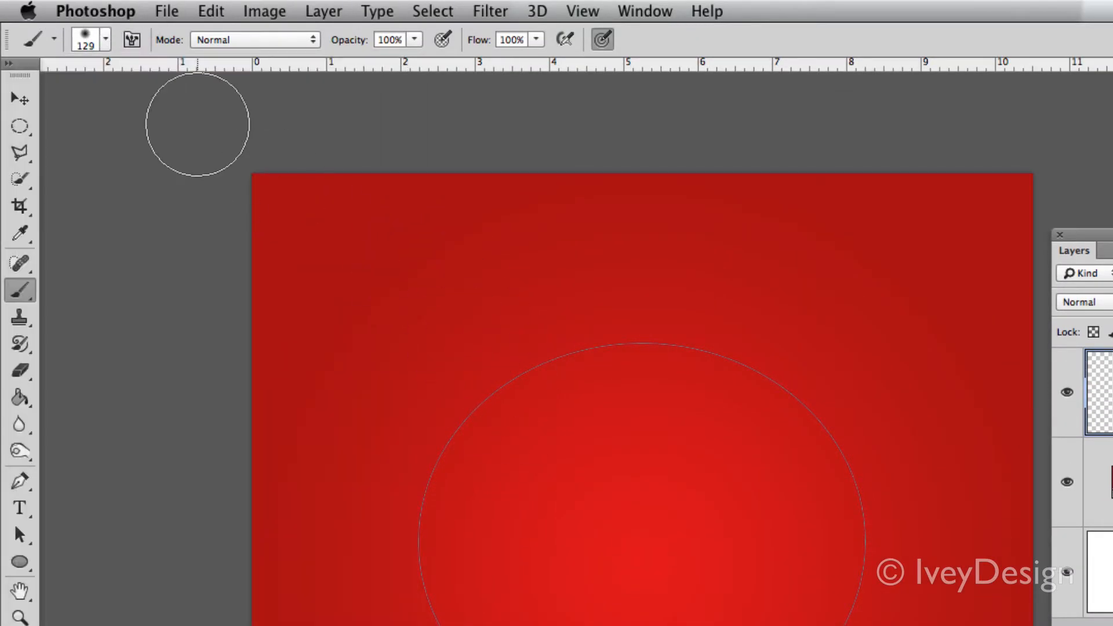
Step: Set the brush size to 129 px for stroking the elliptical path as a thick black ring
left_click(105, 40)
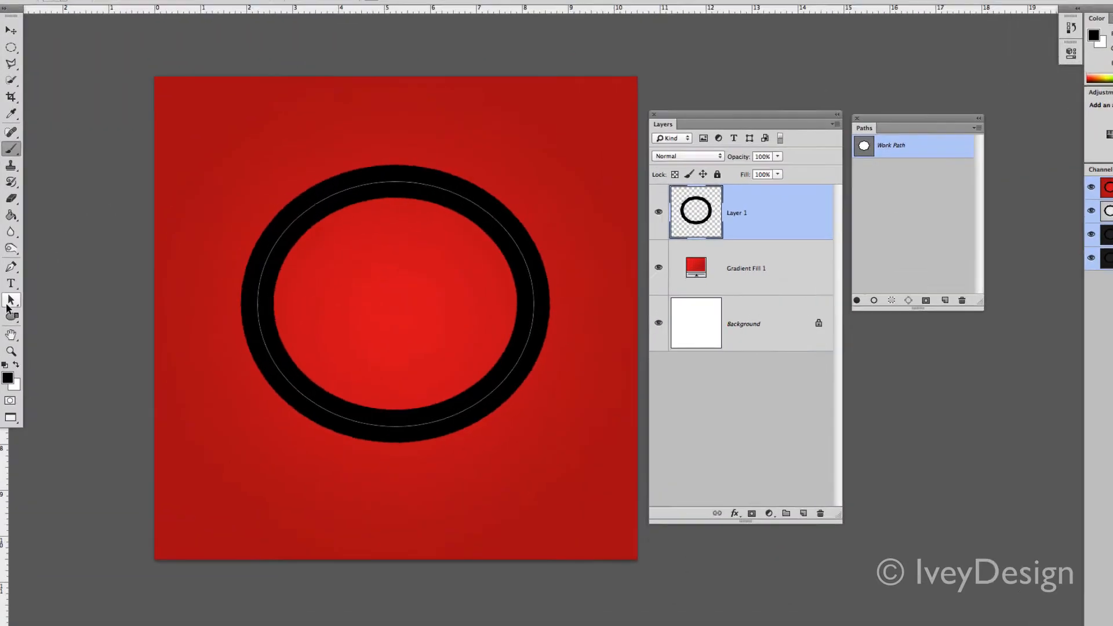
Step: Select the whole elliptical path, reposition it over the ring, and load it as a selection
left_click(11, 299)
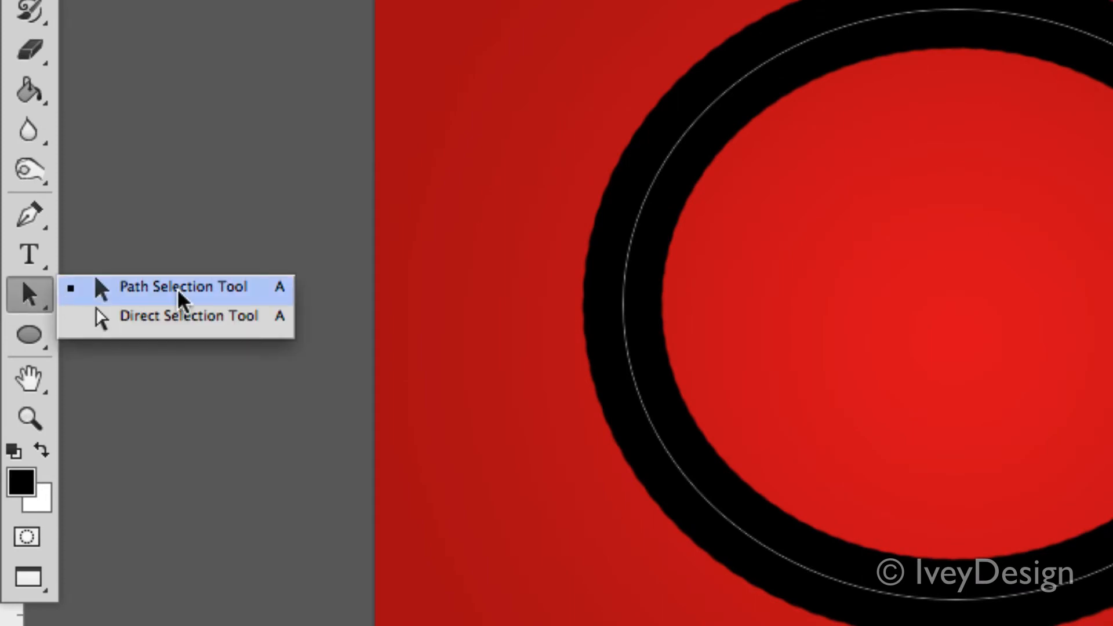
left_click(186, 287)
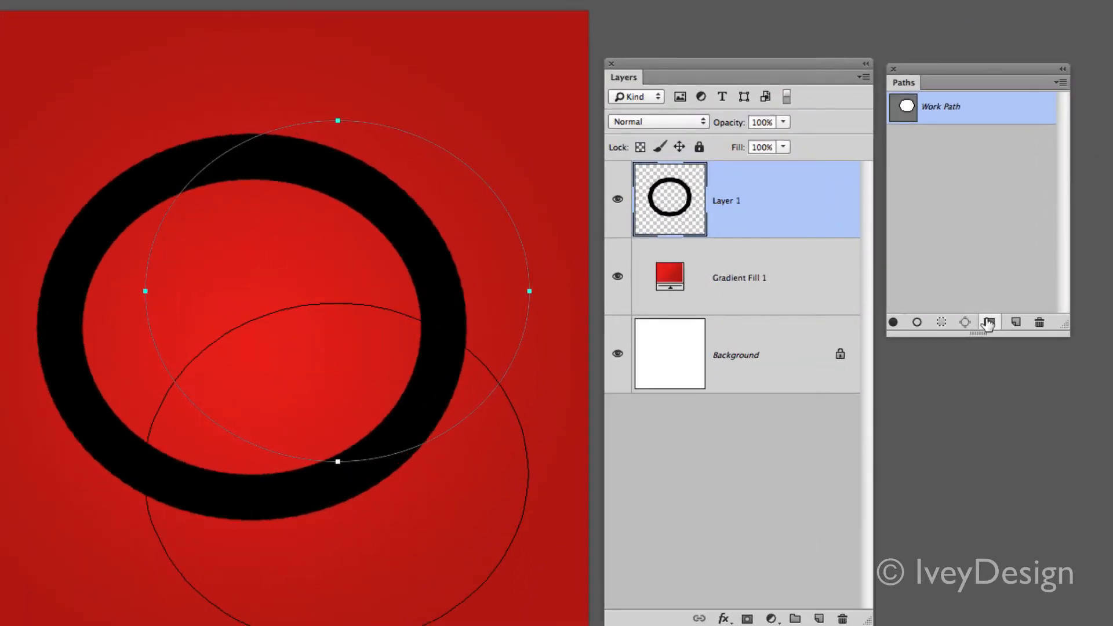
mouse_move(988, 324)
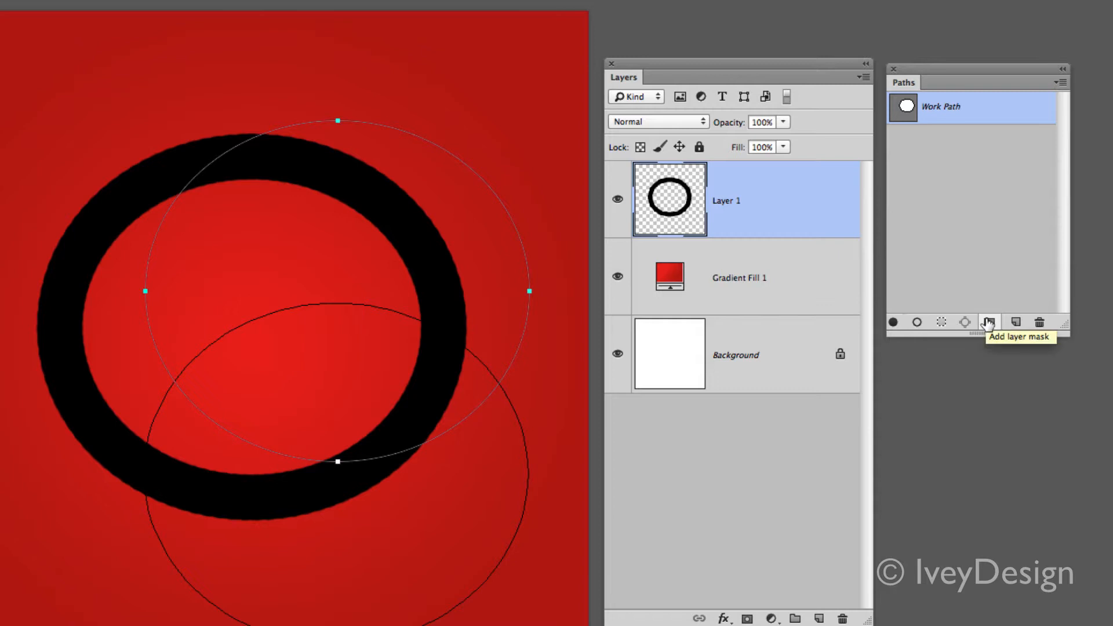
mouse_move(941, 324)
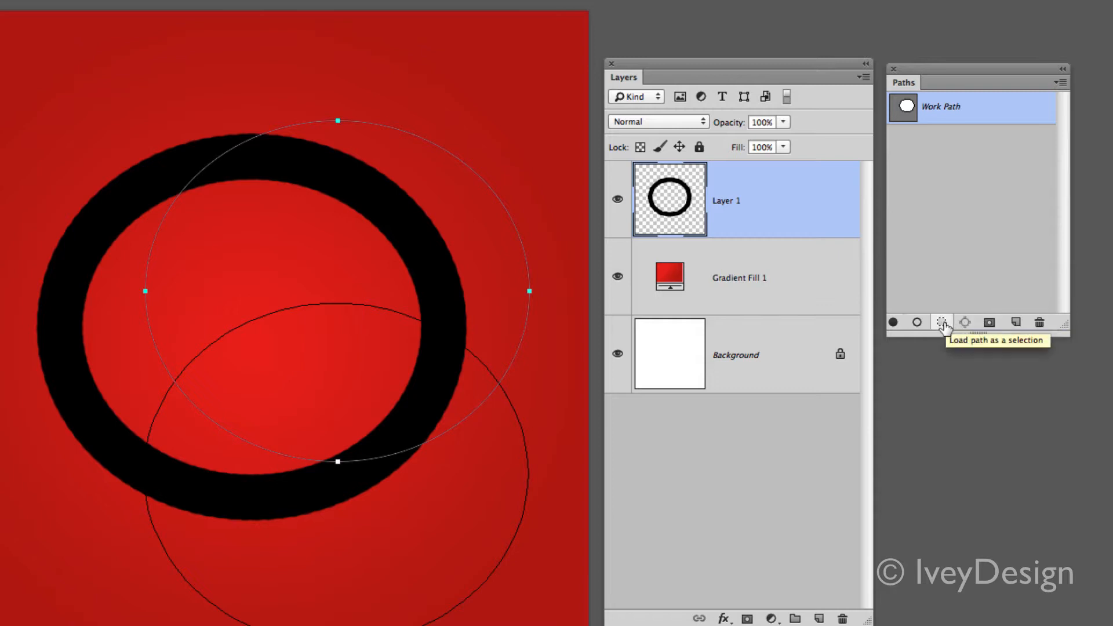
left_click(942, 323)
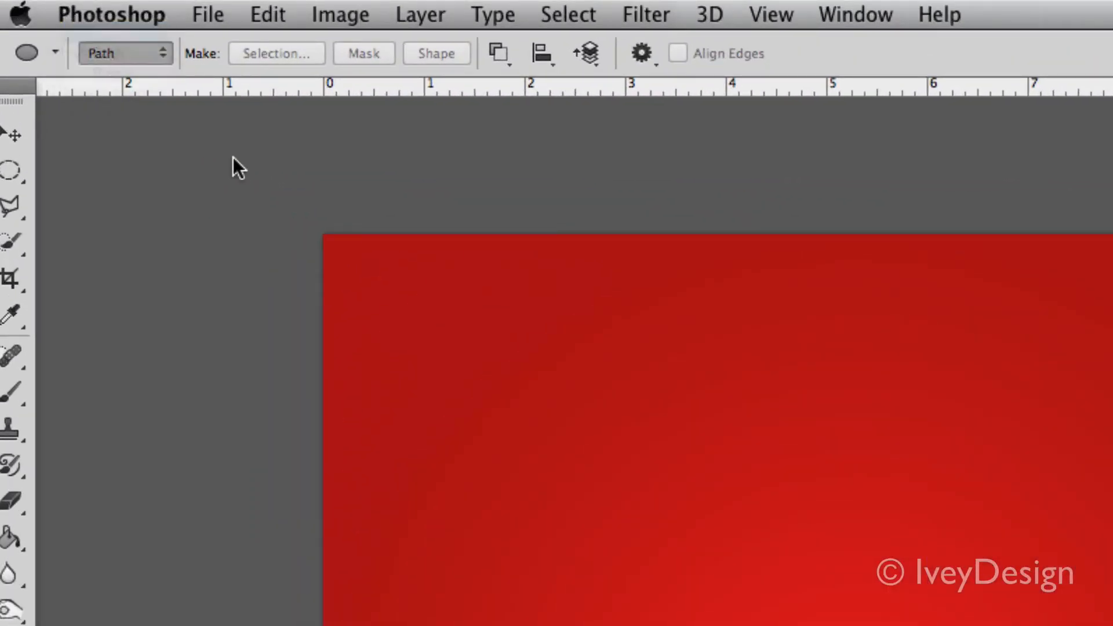
Step: Switch the Ellipse tool to Shape mode with no fill and a pale beige stroke
left_click(125, 53)
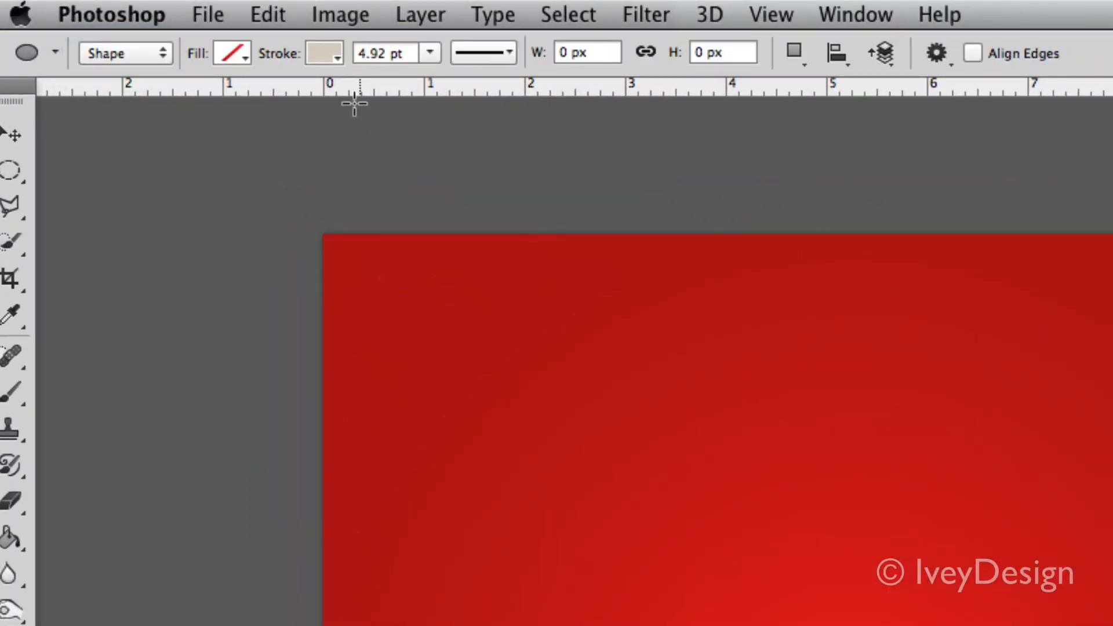
left_click(226, 52)
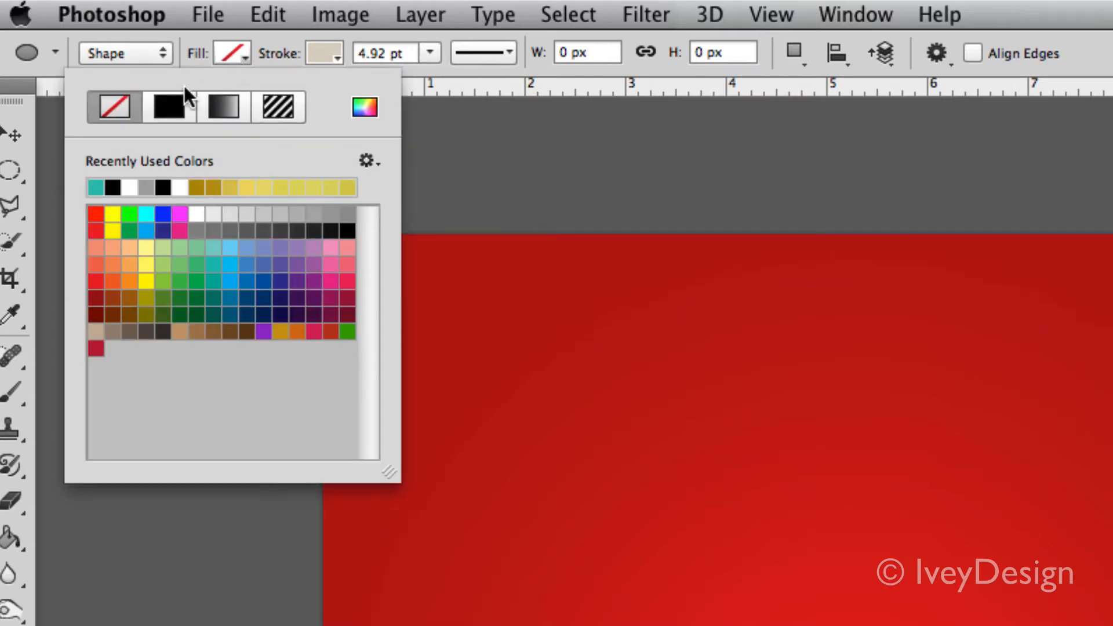
left_click(321, 52)
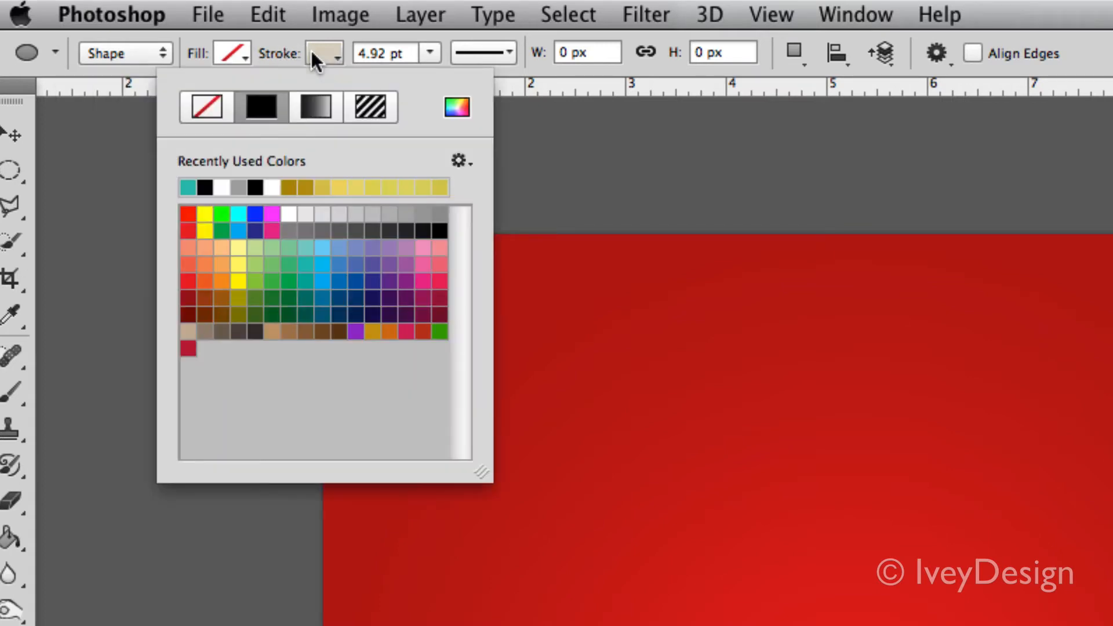
left_click(373, 53)
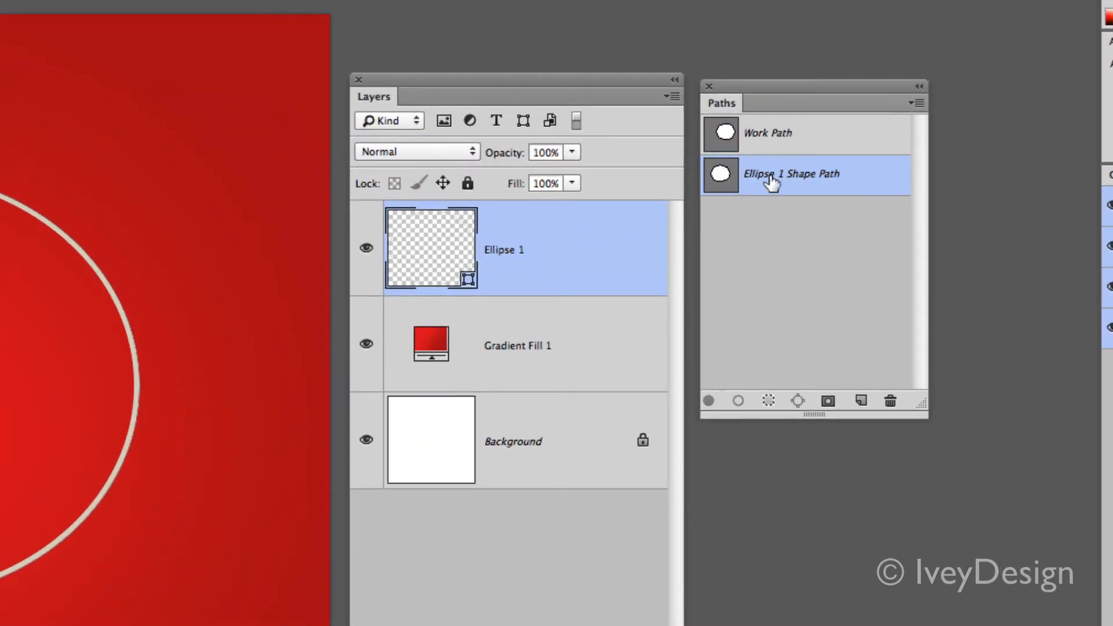
mouse_move(758, 238)
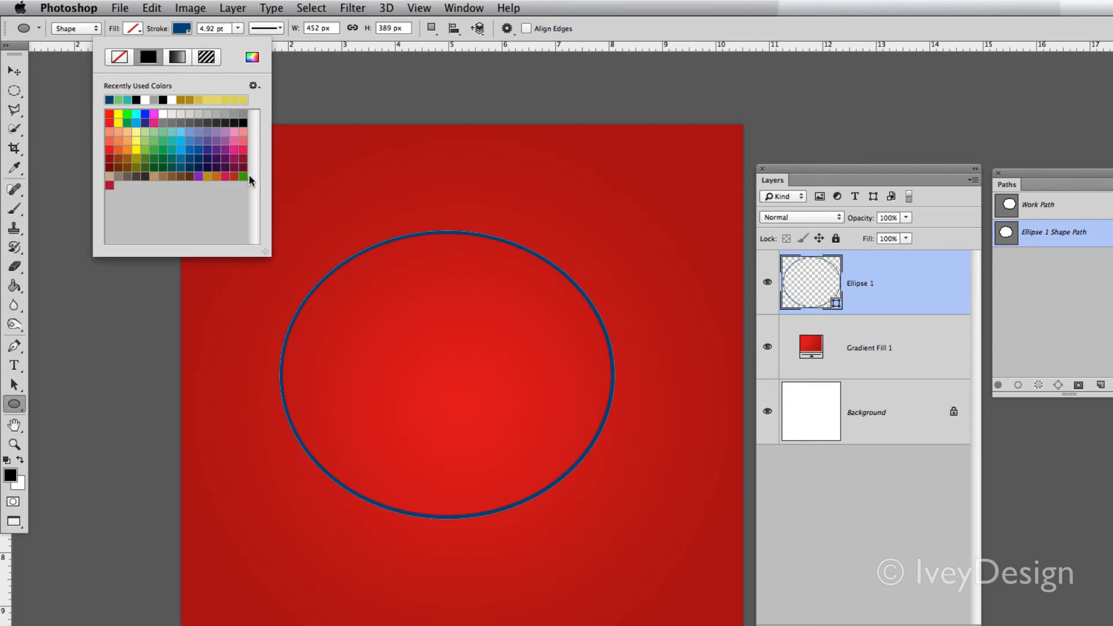
Step: Give Ellipse 1 a white-to-black gradient stroke and a teal fill
left_click(176, 57)
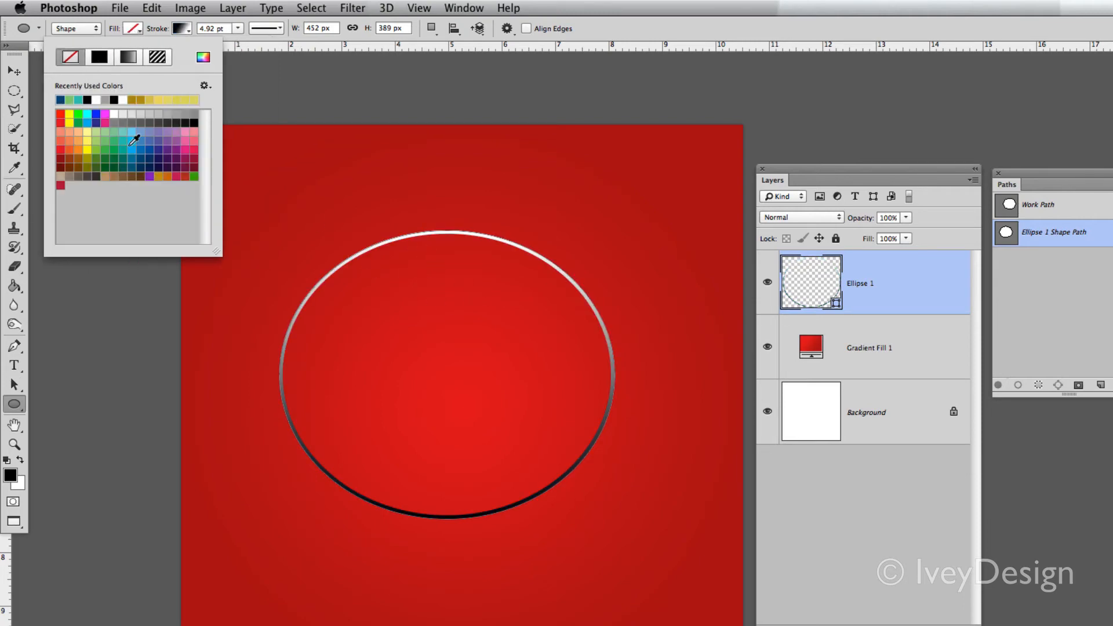
left_click(59, 99)
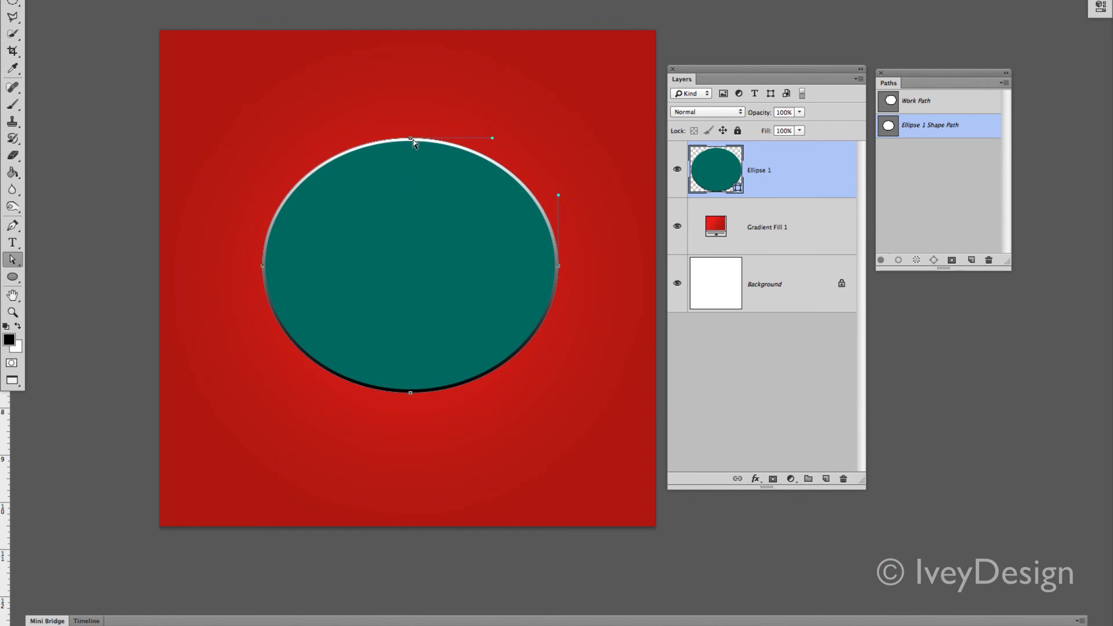
Step: Drag the ellipse's top anchor point down so the teal shape becomes a crescent
left_click_drag(409, 138, 409, 321)
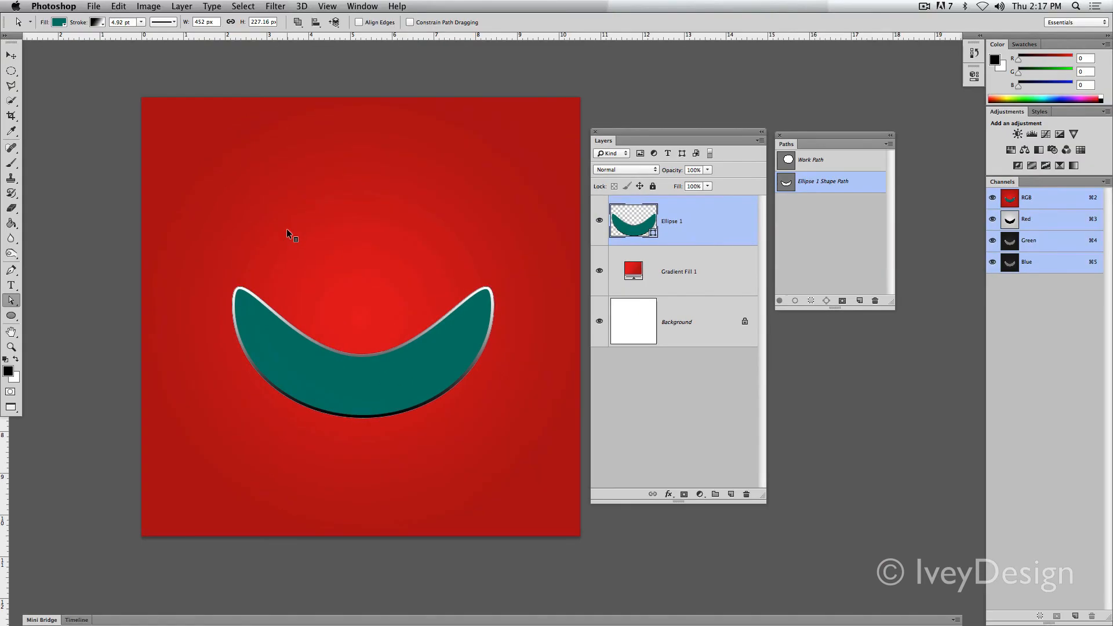
mouse_move(277, 268)
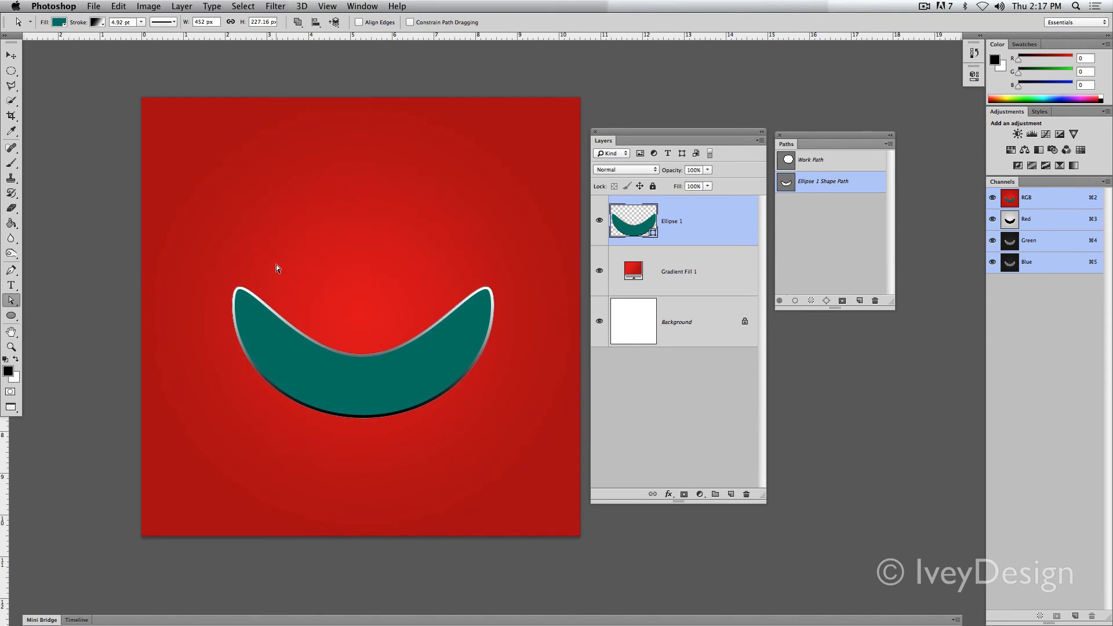